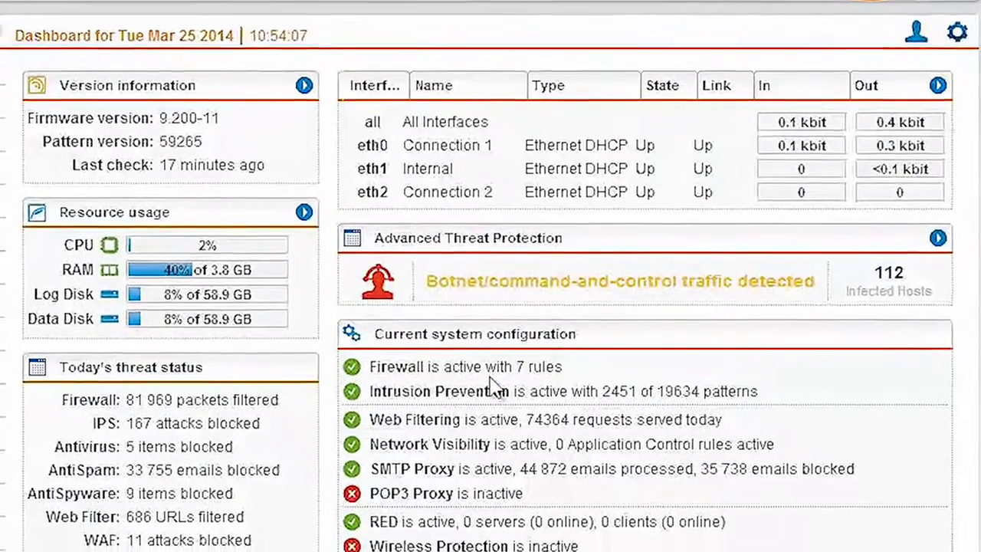
- Browse the dashboard settings, Management session history and the licence and subscription details
{"action": "scroll", "scroll_direction": "down", "scroll_amount": 3}
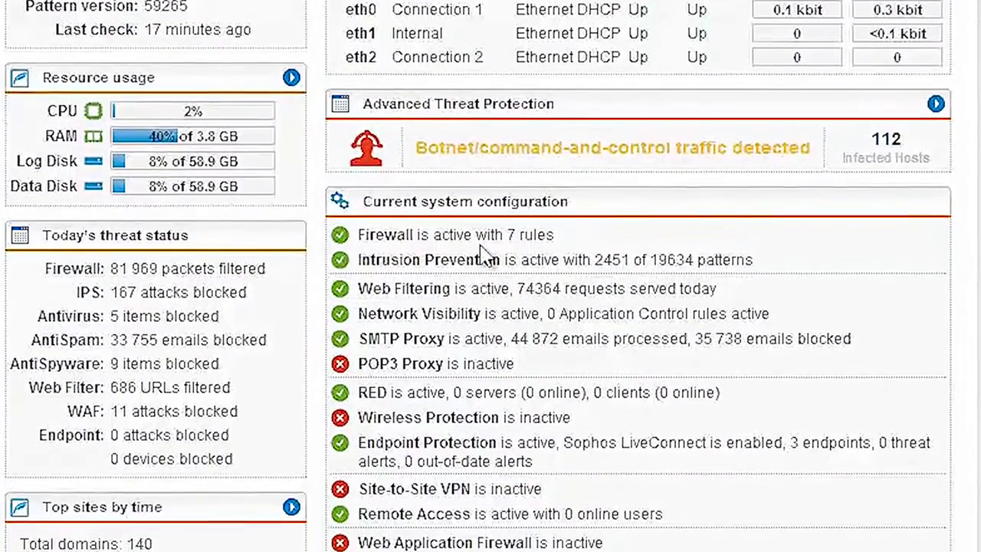
{"action": "scroll", "scroll_direction": "down", "scroll_amount": 3}
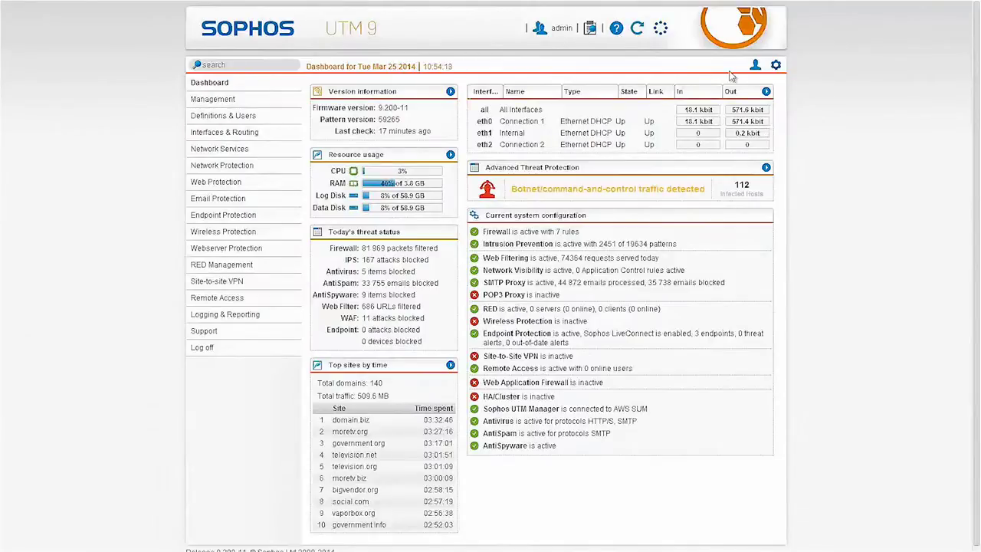
{"action": "mouse_move", "coordinate": [782, 66]}
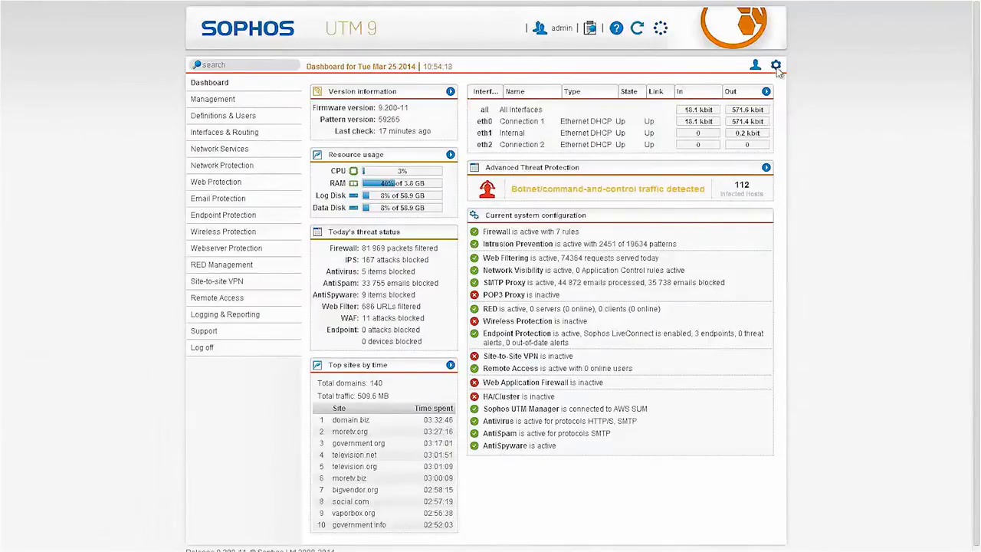
{"action": "left_click", "coordinate": [781, 68]}
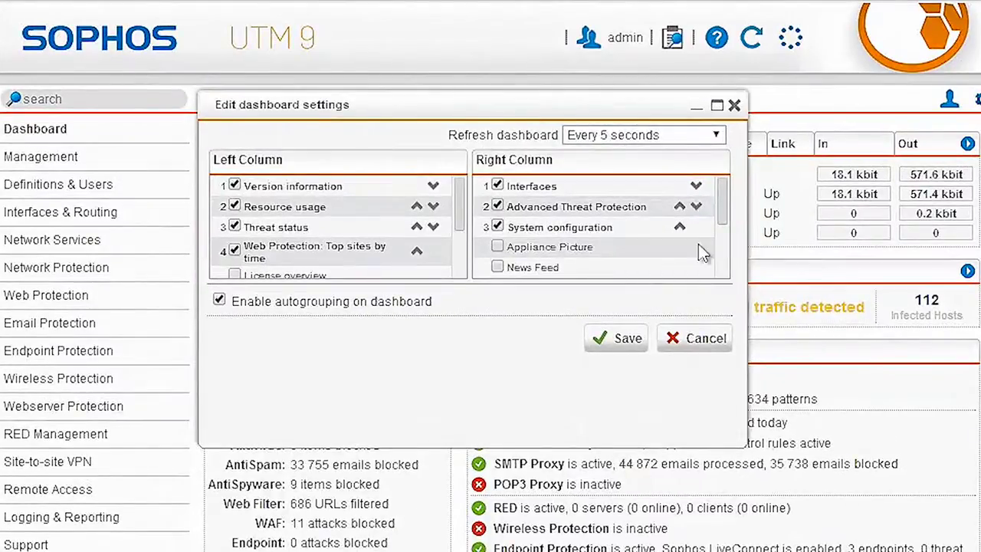
{"action": "mouse_move", "coordinate": [468, 252]}
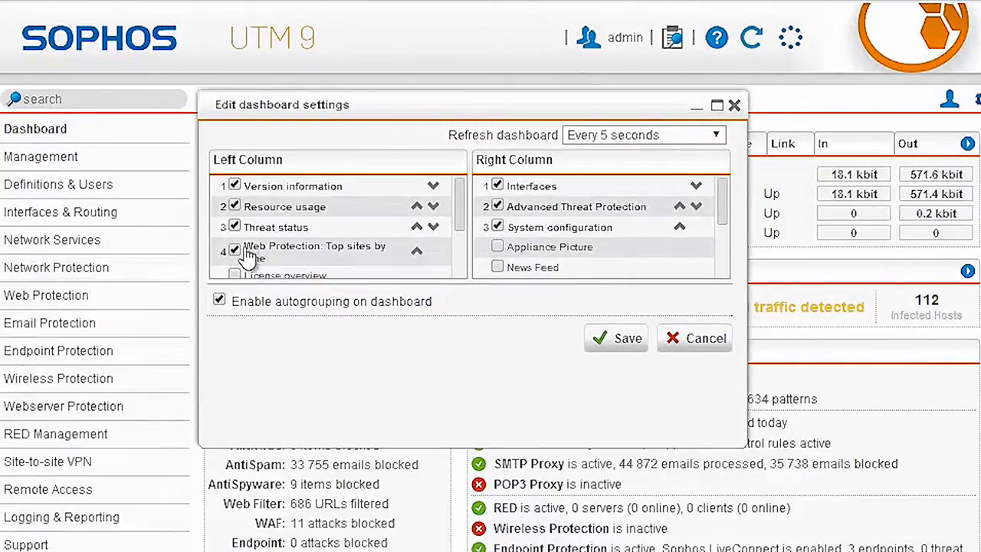
{"action": "mouse_move", "coordinate": [246, 248]}
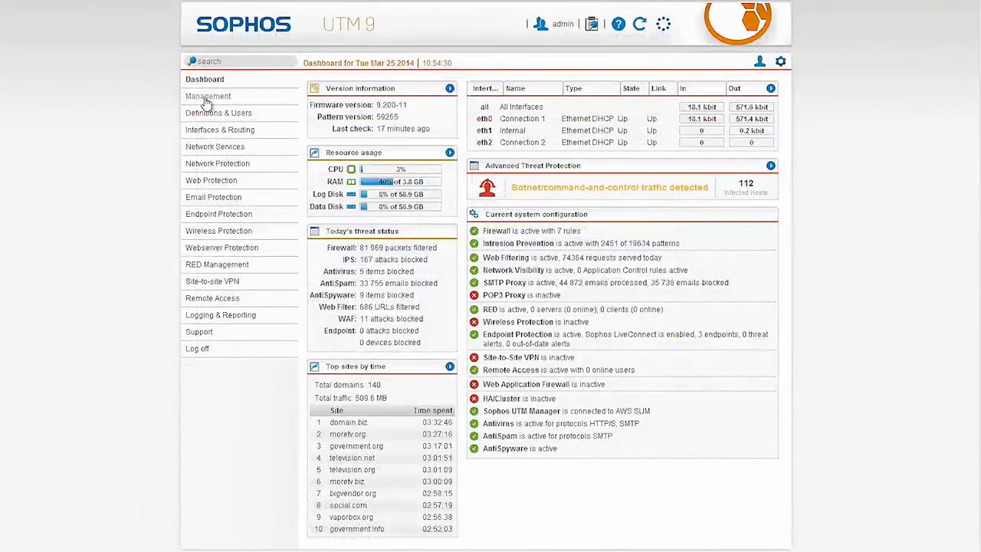
{"action": "left_click", "coordinate": [208, 95]}
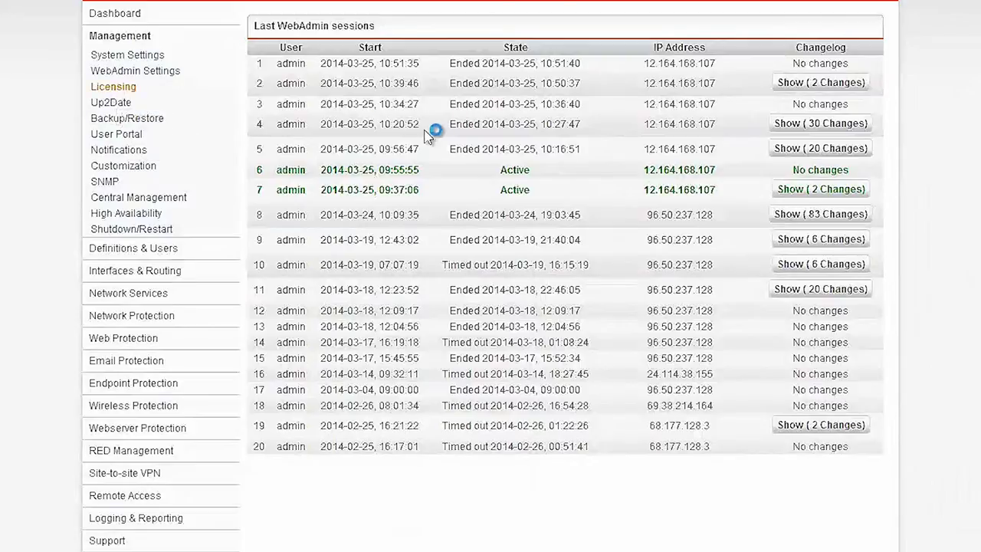
{"action": "left_click", "coordinate": [113, 86]}
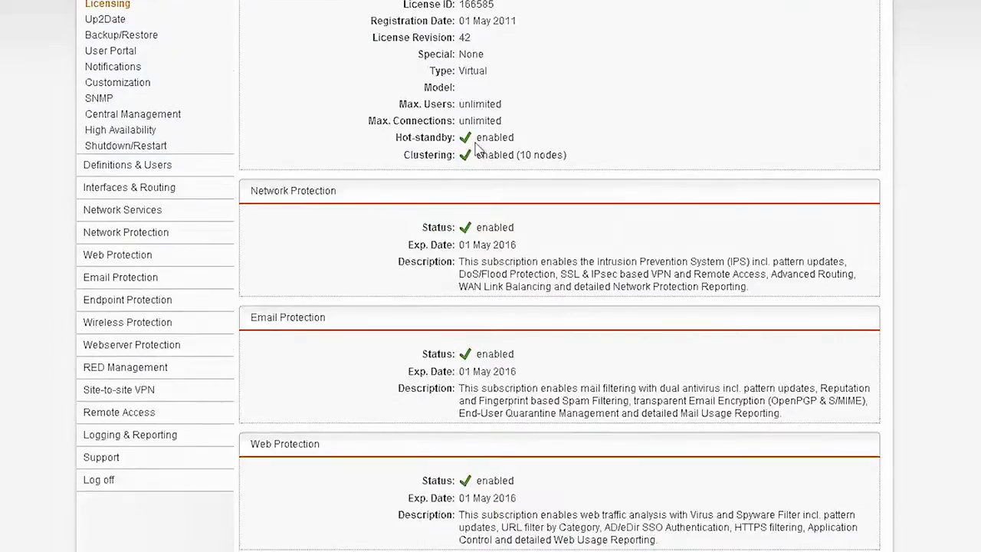
{"action": "scroll", "scroll_direction": "down", "scroll_amount": 3}
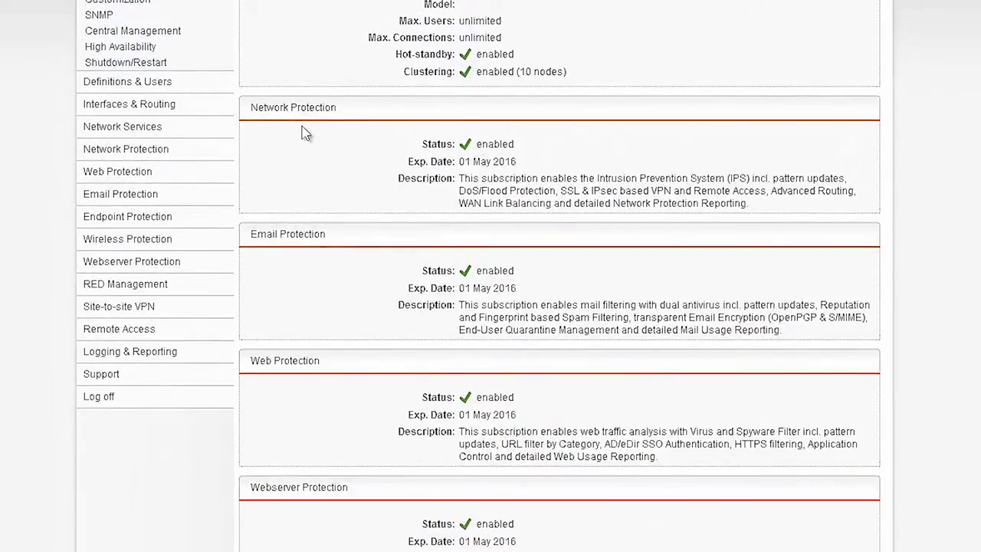
{"action": "mouse_move", "coordinate": [369, 285]}
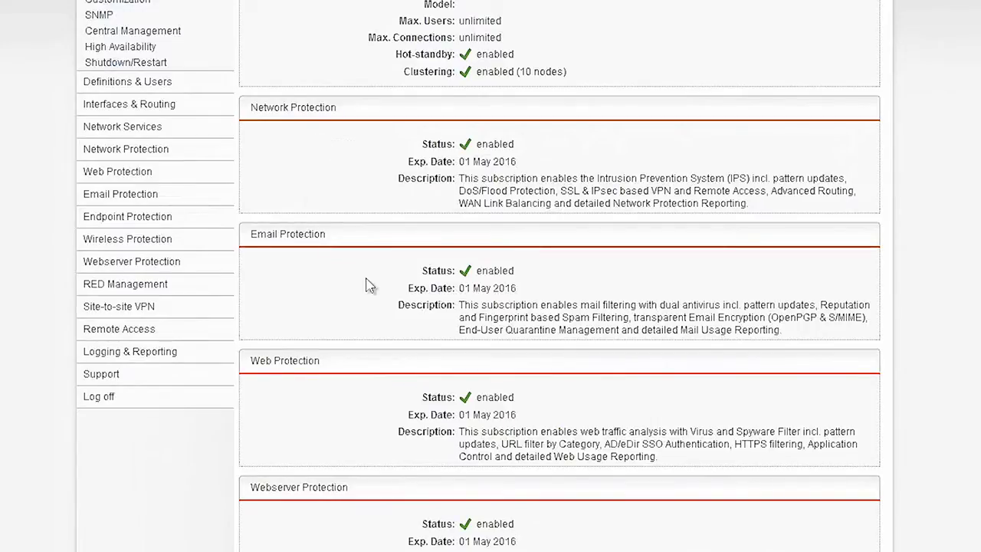
{"action": "scroll", "scroll_direction": "down", "scroll_amount": 3}
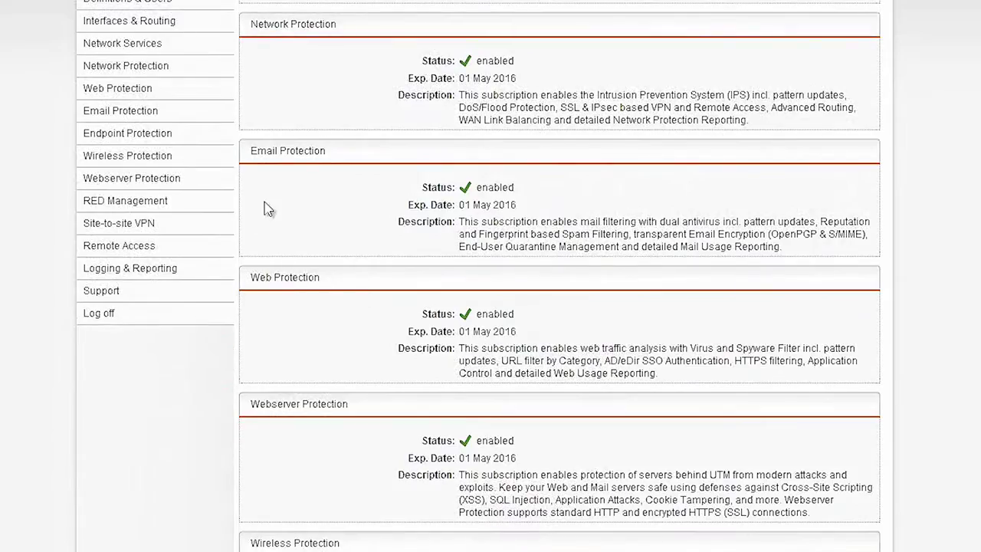
{"action": "mouse_move", "coordinate": [358, 303]}
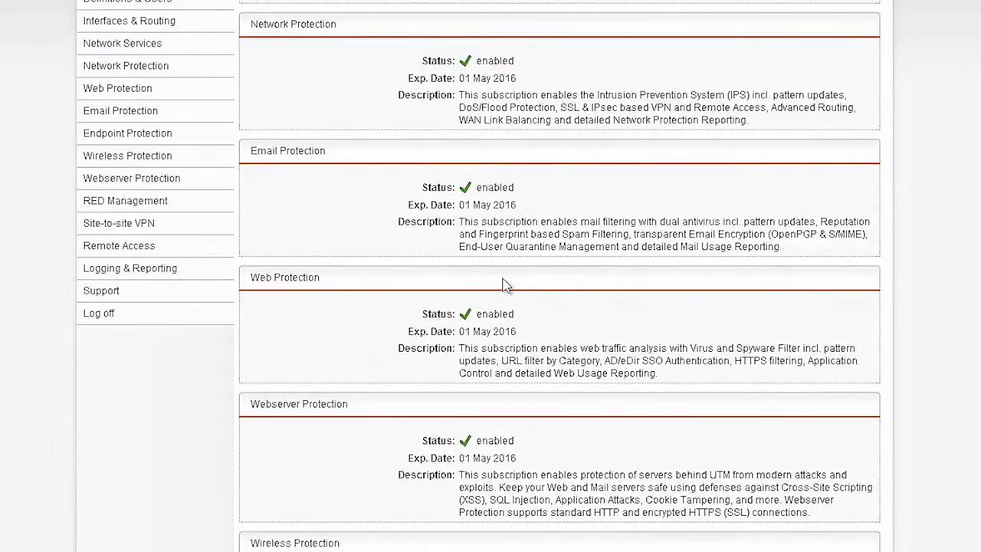
{"action": "scroll", "scroll_direction": "down", "scroll_amount": 3}
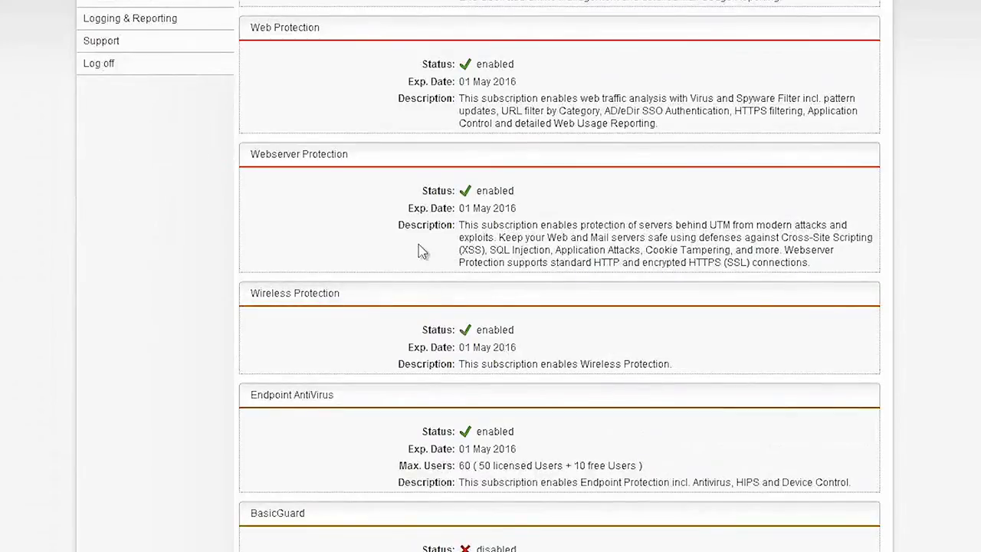
{"action": "scroll", "scroll_direction": "down", "scroll_amount": 3}
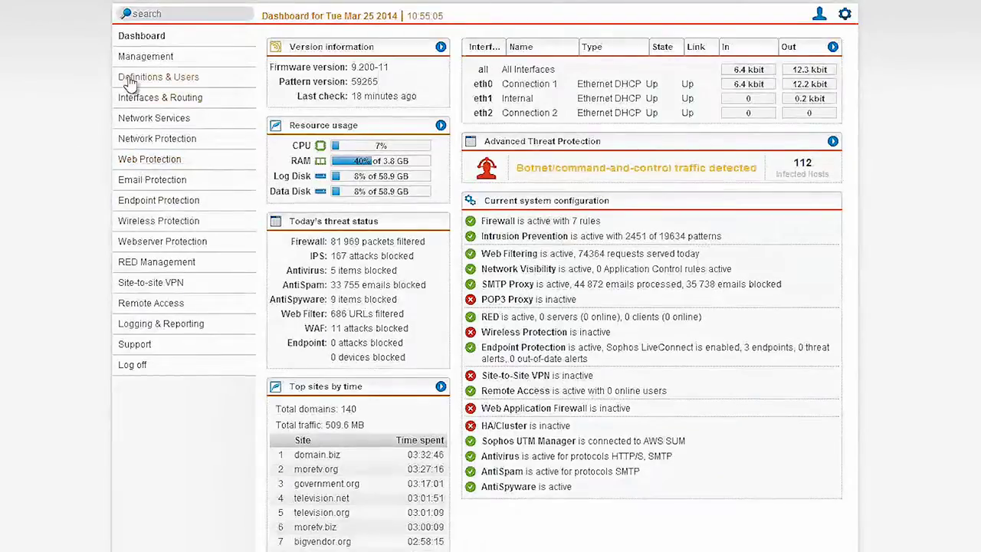
- Go to Definitions & Users and show the Network Definitions list with a new blank form
{"action": "left_click", "coordinate": [159, 77]}
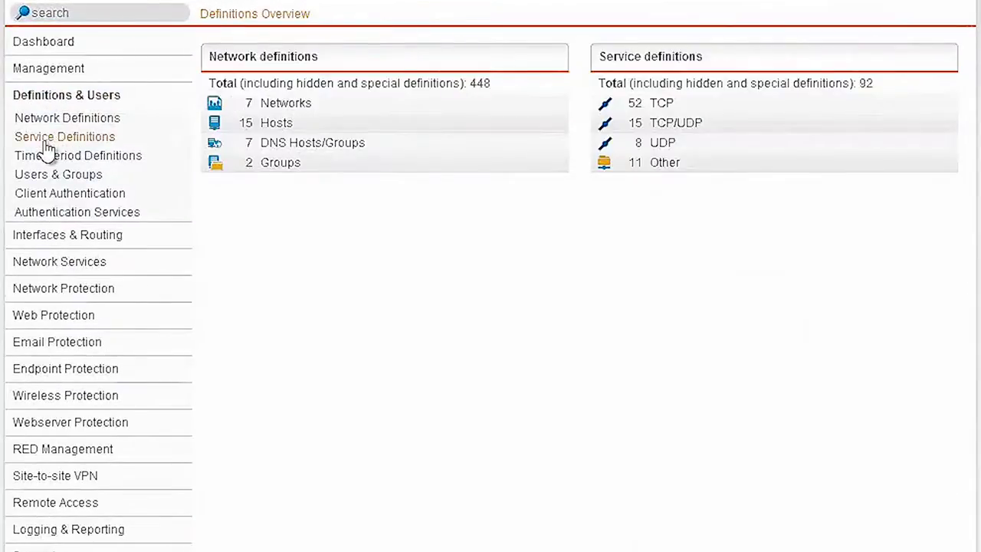
{"action": "mouse_move", "coordinate": [348, 209]}
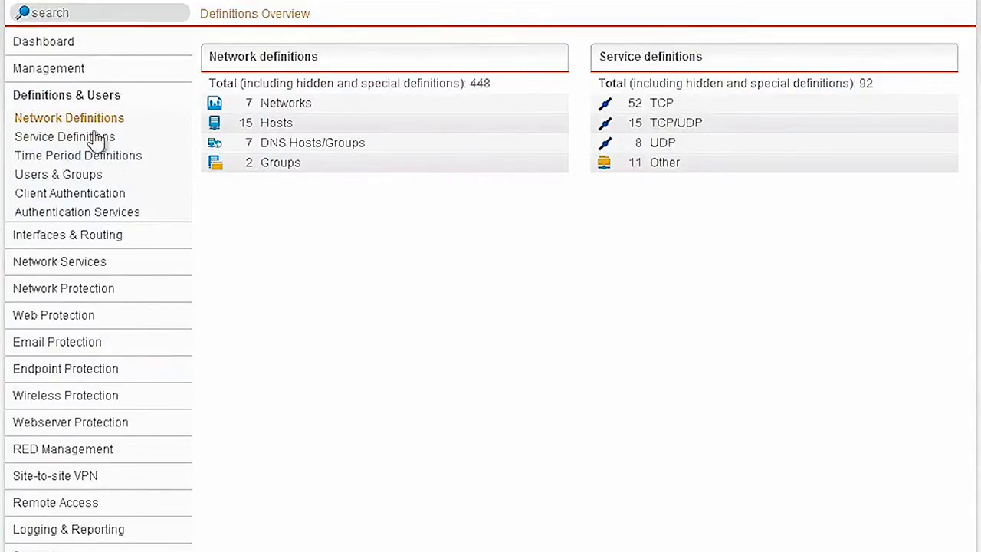
{"action": "left_click", "coordinate": [69, 116]}
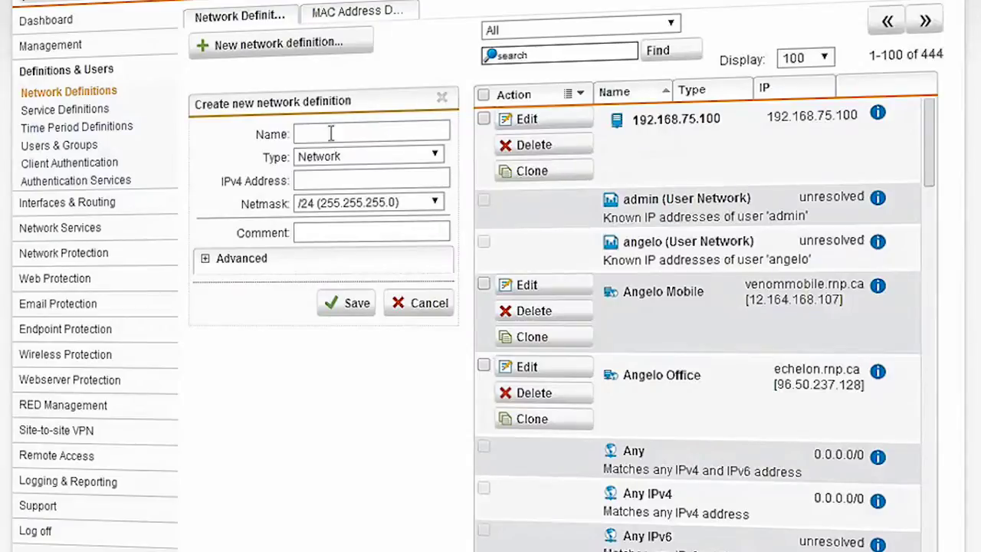
- Define host 'Mail Server' at 192.168.55.11 with comment 'this is our company mailserver'
{"action": "type", "text": "Mail Server"}
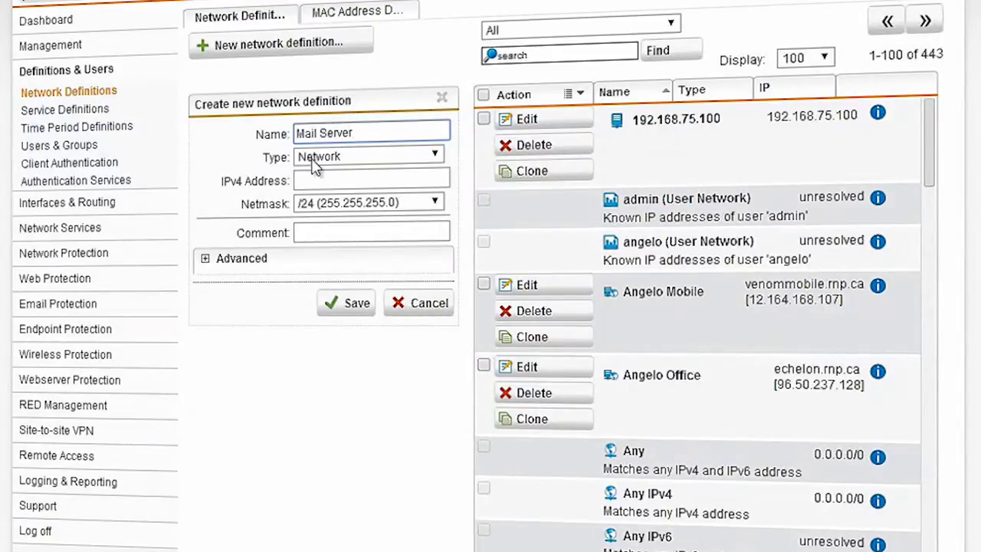
{"action": "left_click", "coordinate": [368, 156]}
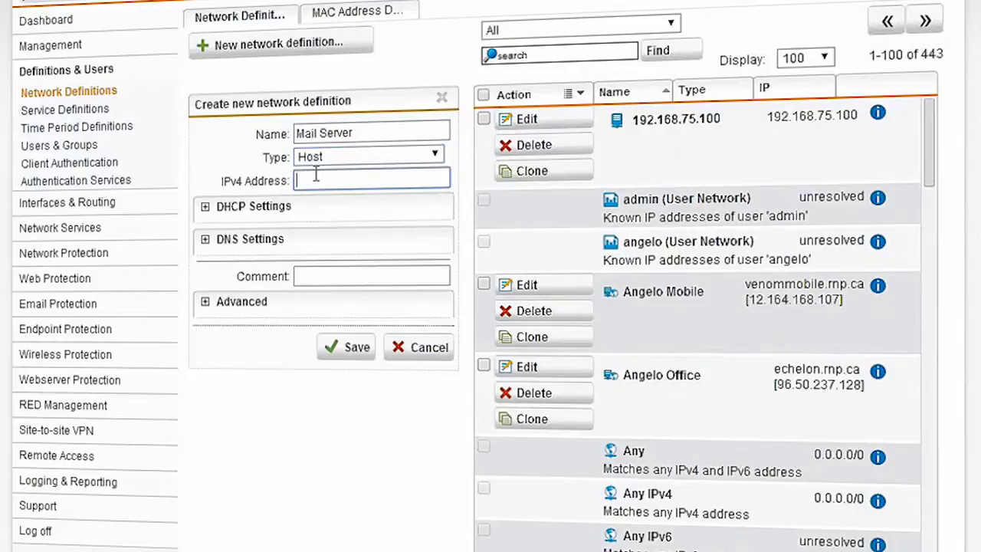
{"action": "type", "text": "192.168.55."}
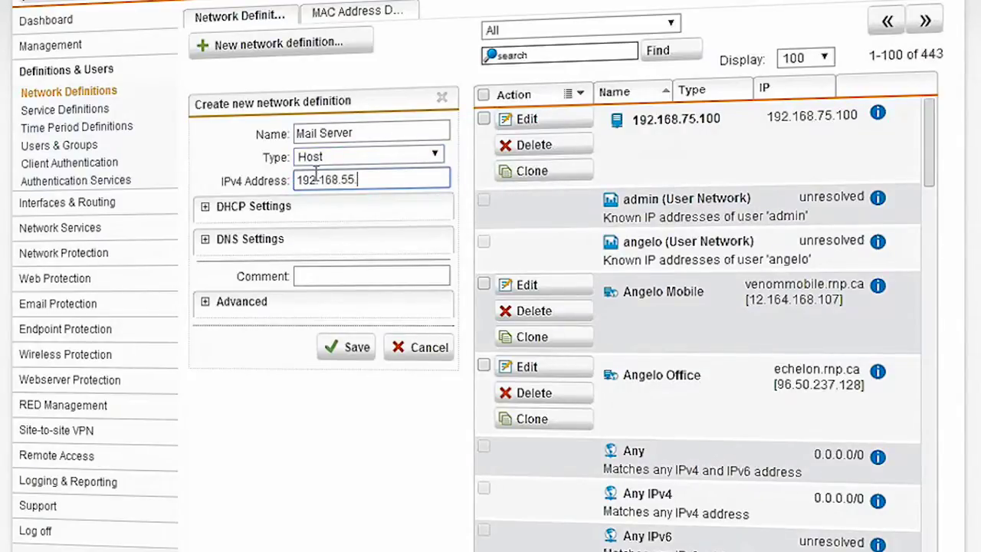
{"action": "left_click", "coordinate": [371, 276]}
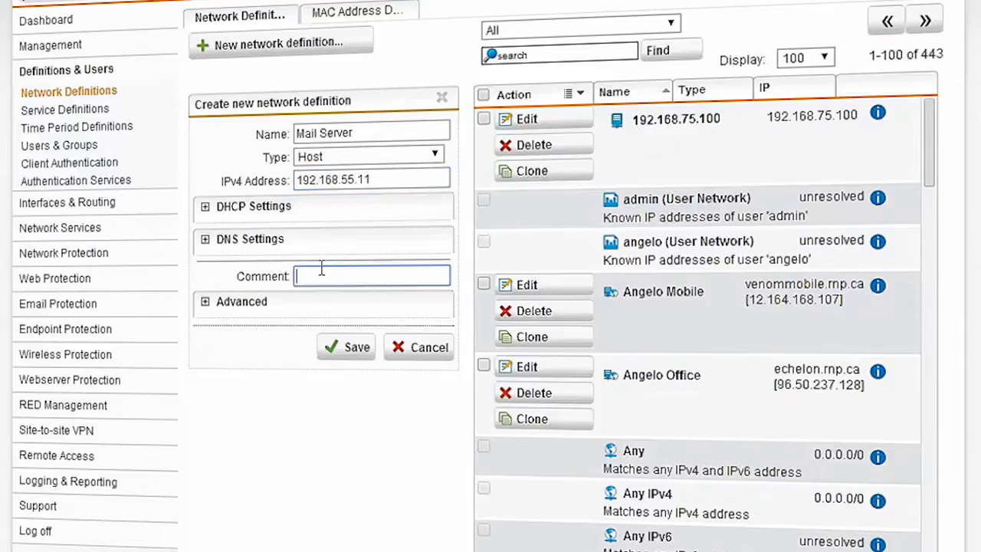
{"action": "type", "text": "this is our company ma"}
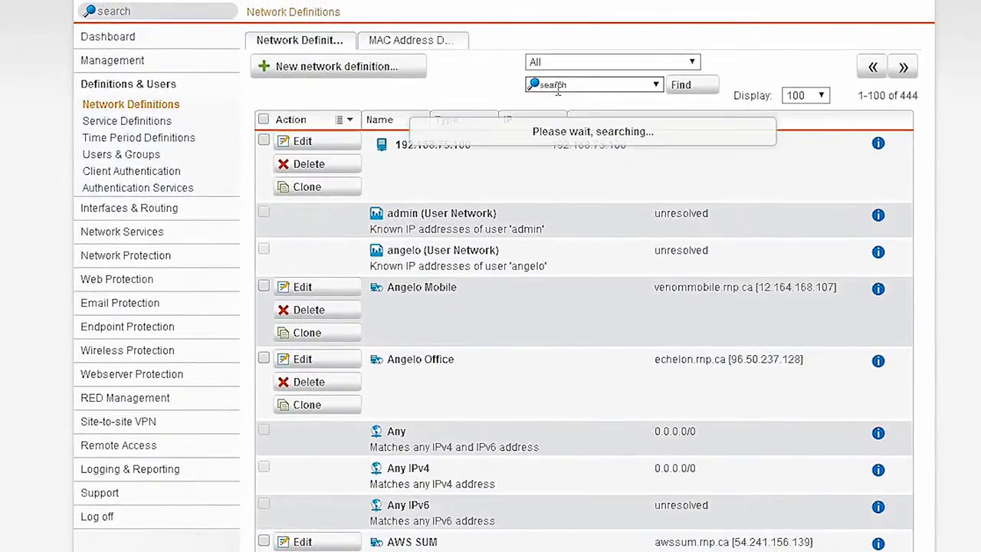
- Filter the network definitions by 'mail' to find the new Mail Server host
{"action": "type", "text": "ami"}
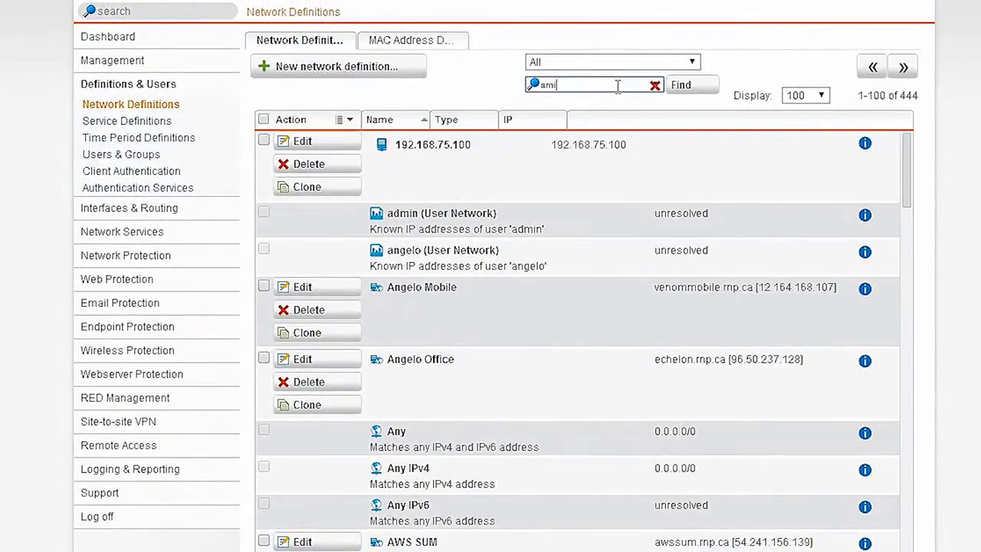
{"action": "type", "text": "mail"}
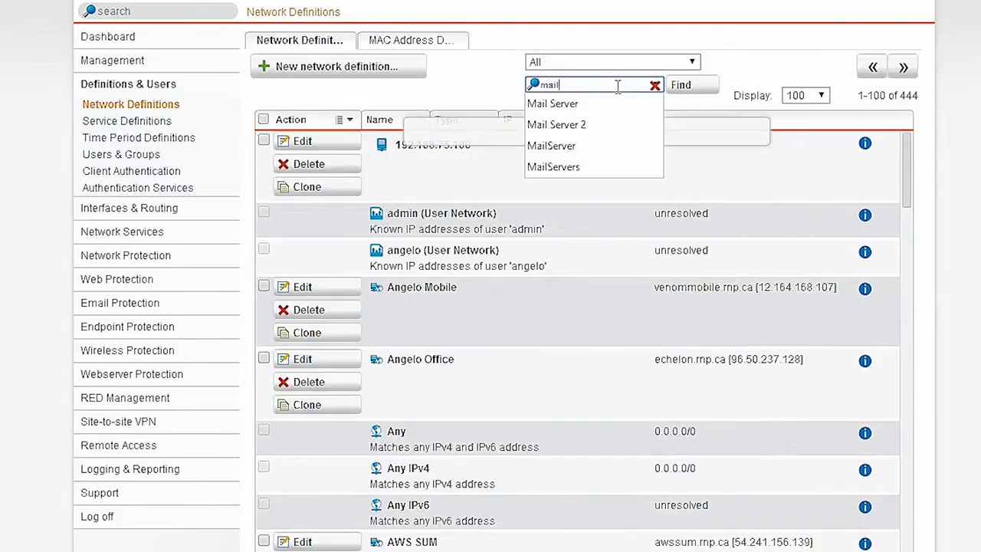
{"action": "left_click", "coordinate": [691, 84]}
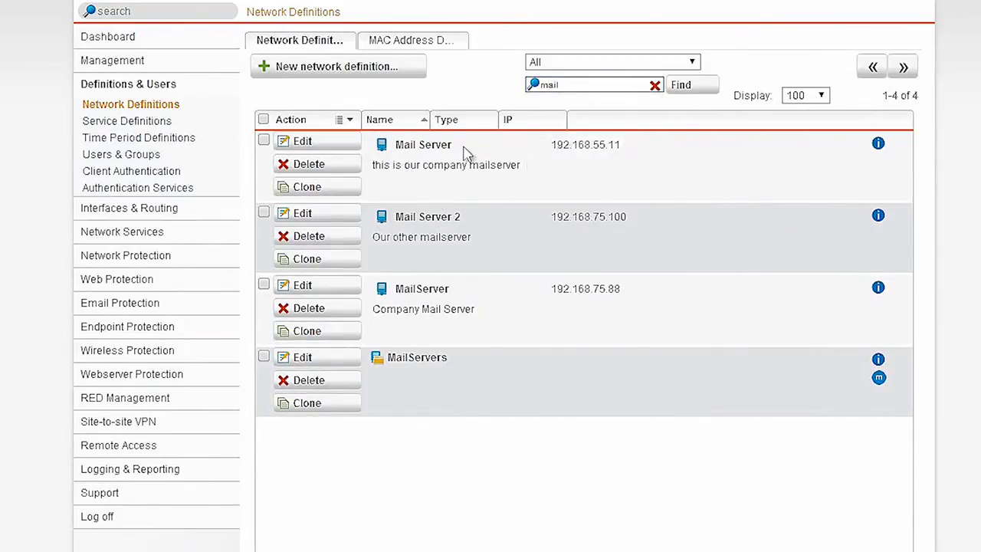
{"action": "mouse_move", "coordinate": [627, 177]}
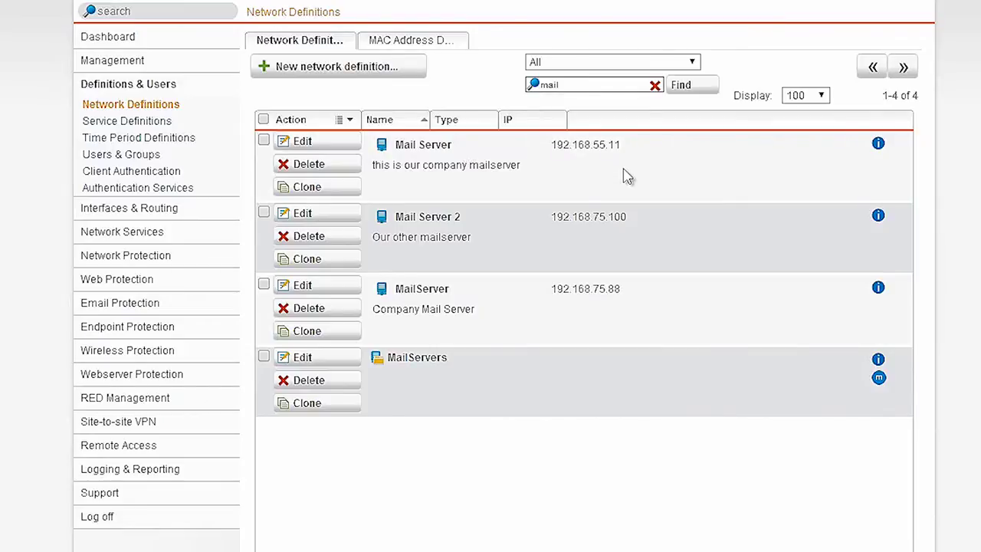
{"action": "mouse_move", "coordinate": [483, 202]}
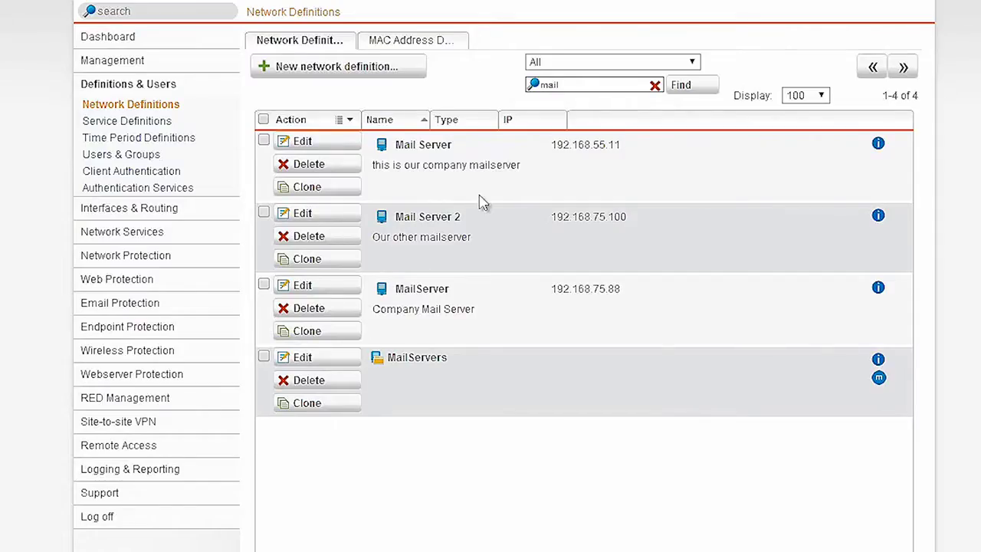
{"action": "mouse_move", "coordinate": [249, 172]}
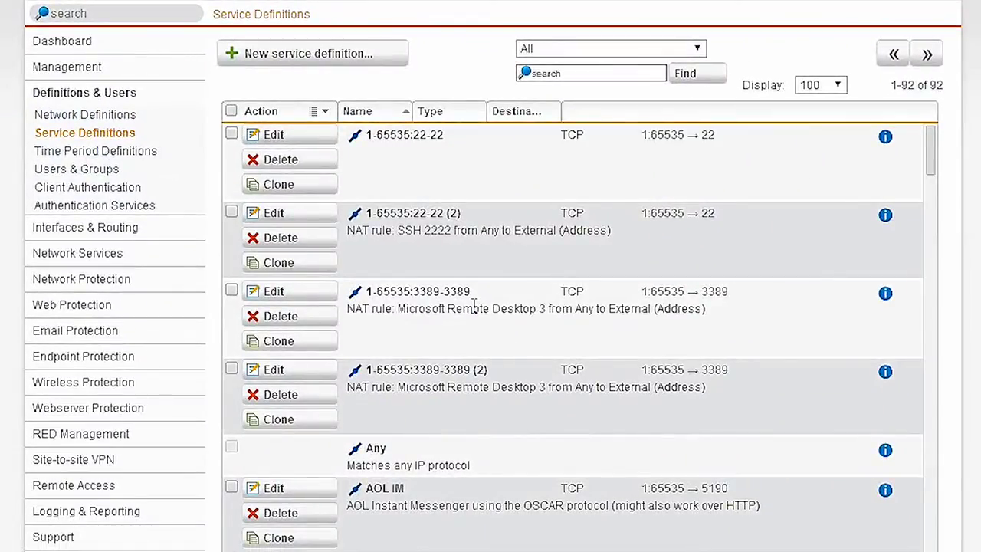
{"action": "scroll", "scroll_direction": "down", "scroll_amount": 3}
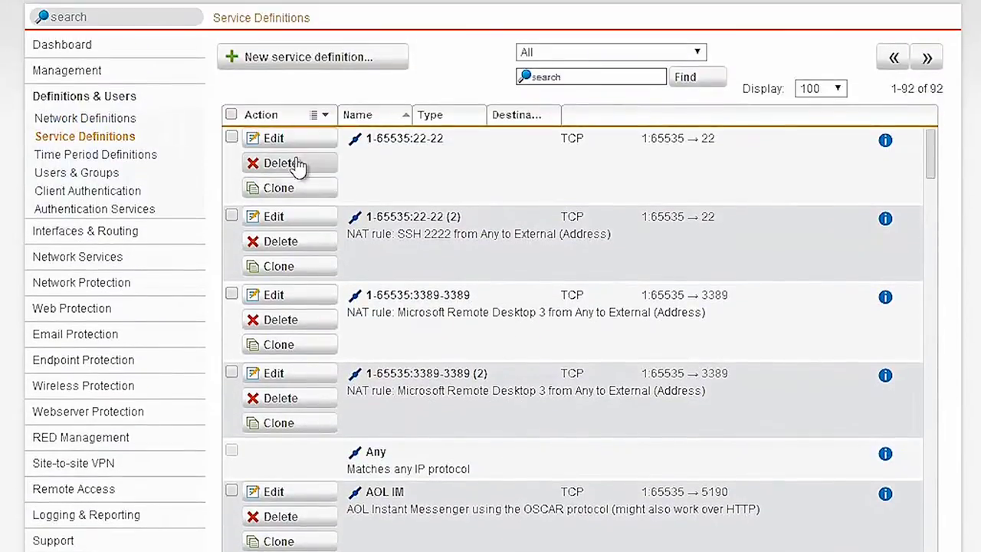
{"action": "mouse_move", "coordinate": [942, 395]}
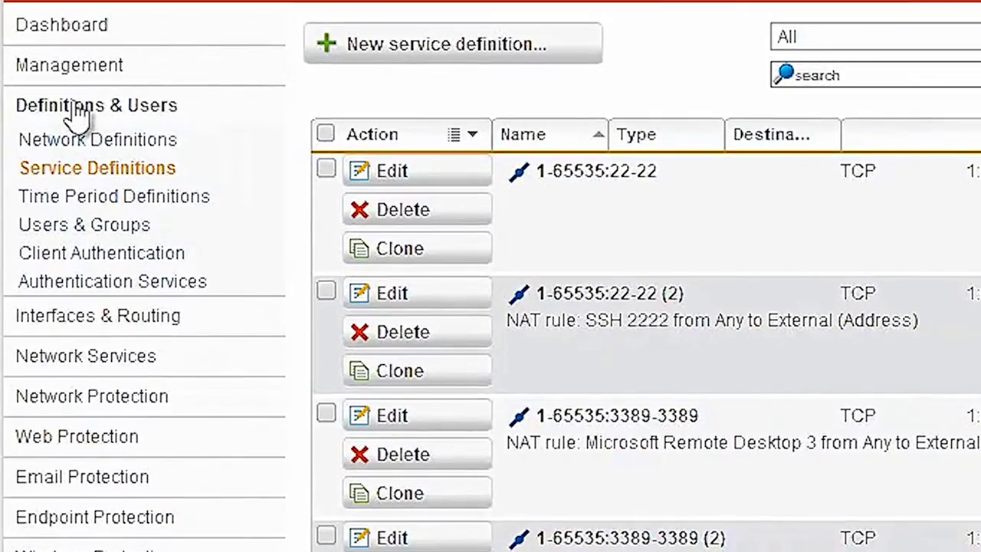
{"action": "mouse_move", "coordinate": [299, 197]}
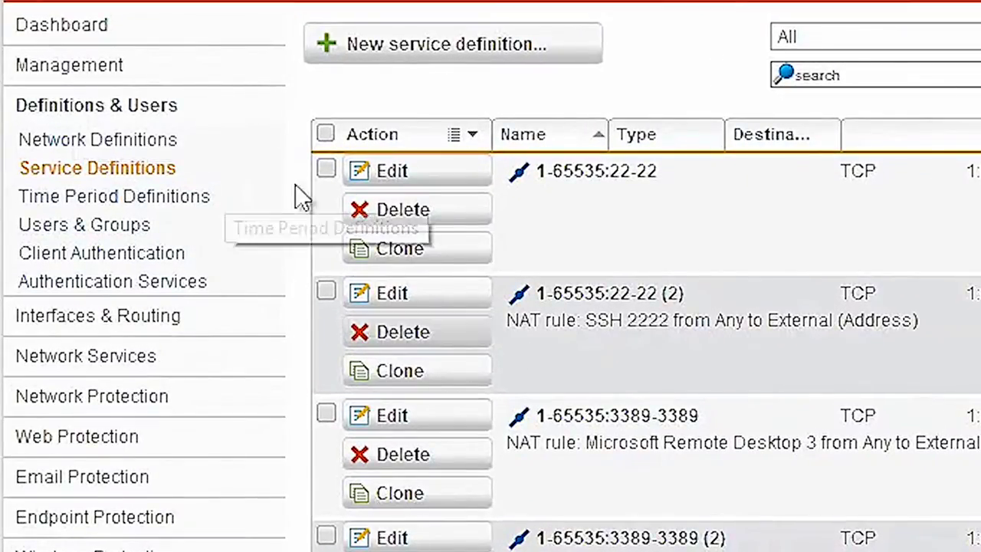
{"action": "mouse_move", "coordinate": [494, 336]}
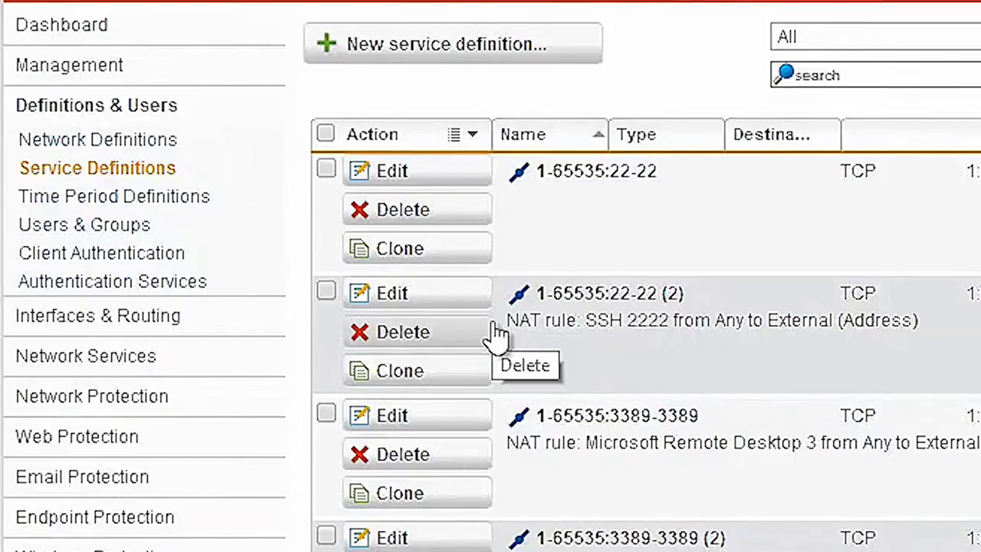